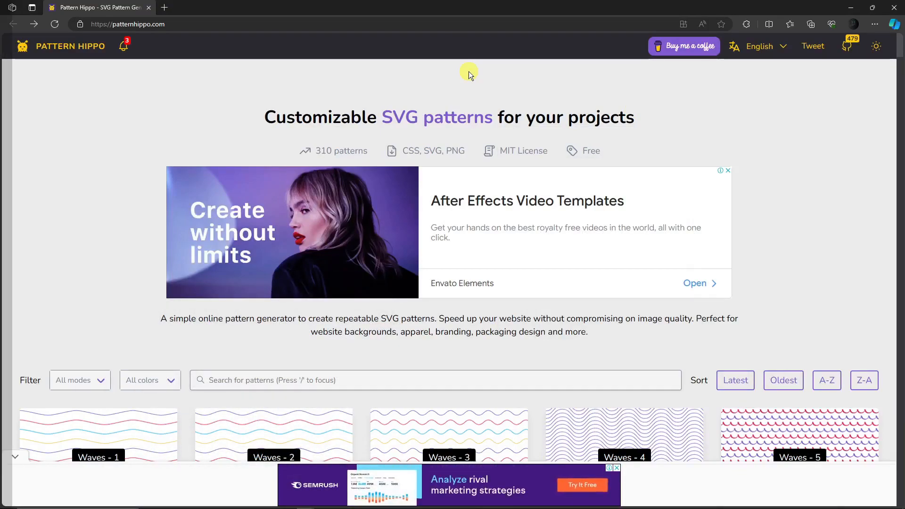
Browse the Pattern Hippo homepage, then toggle the sun icon for the dark theme
scroll(down, 3)
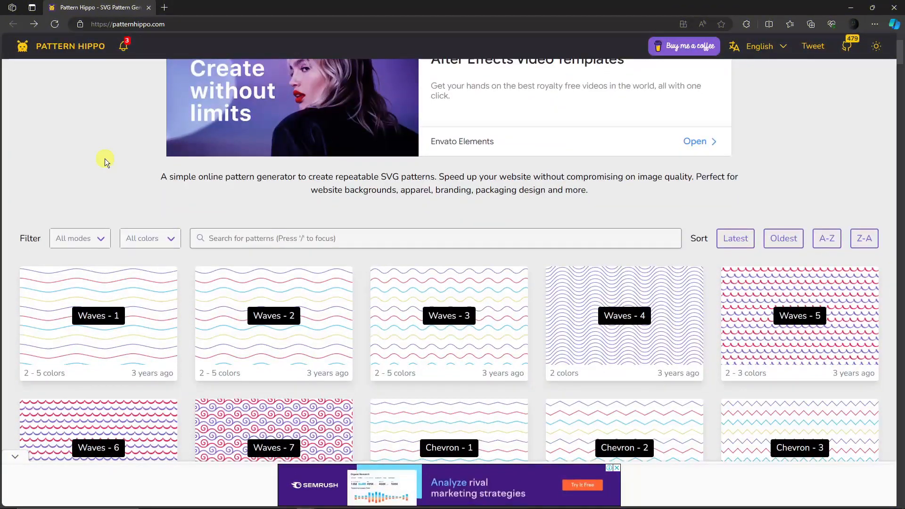
scroll(down, 3)
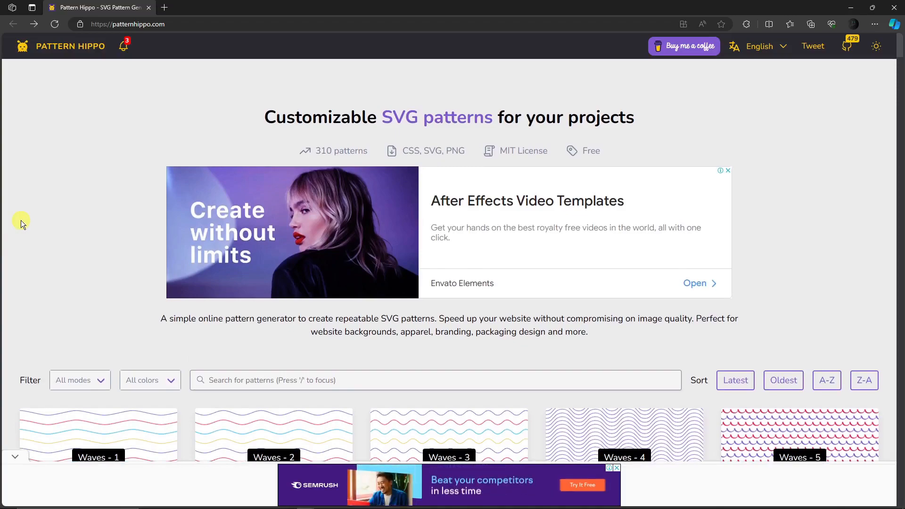
scroll(down, 3)
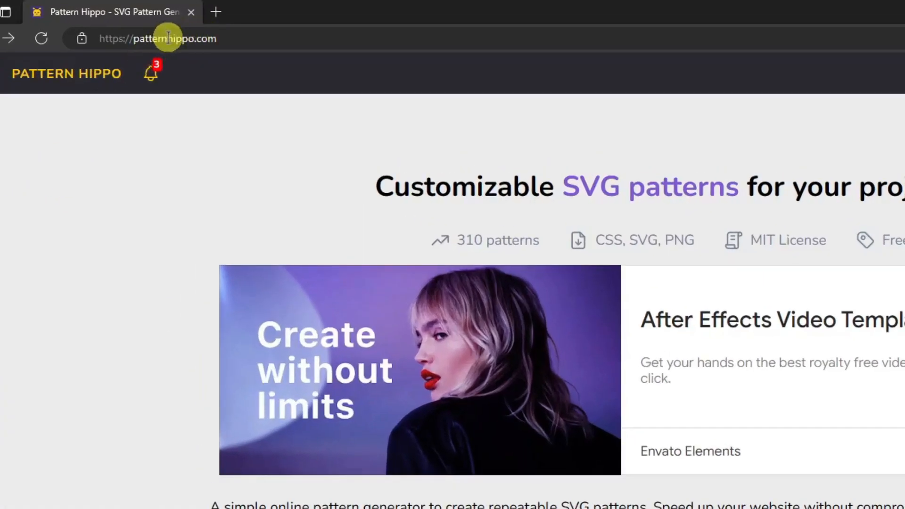
click(158, 38)
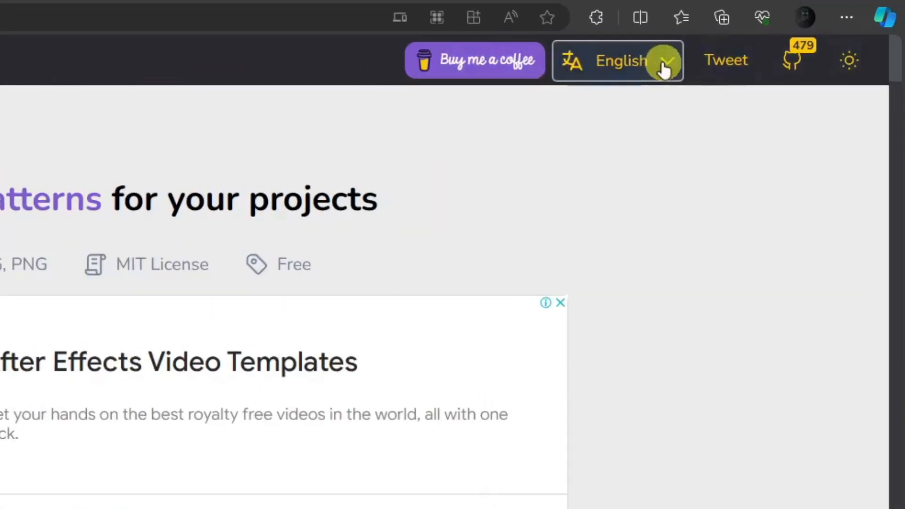
mouse_move(663, 61)
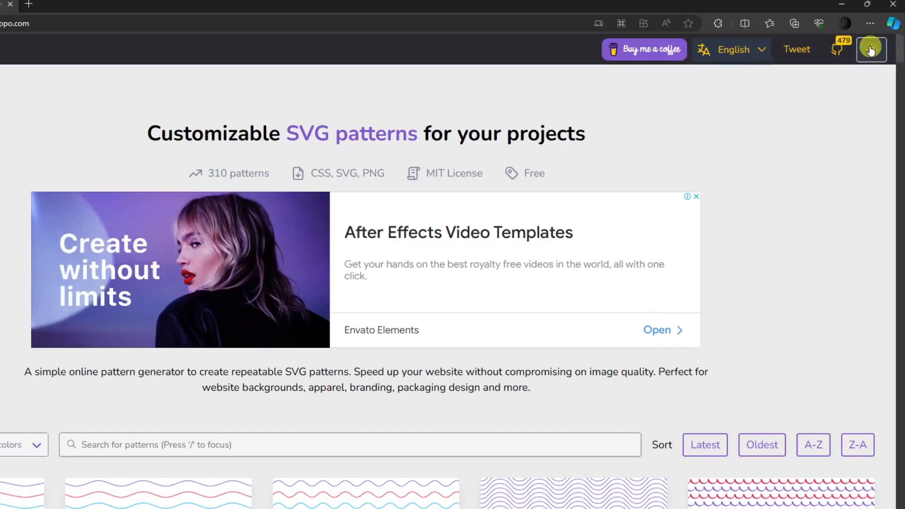
click(874, 46)
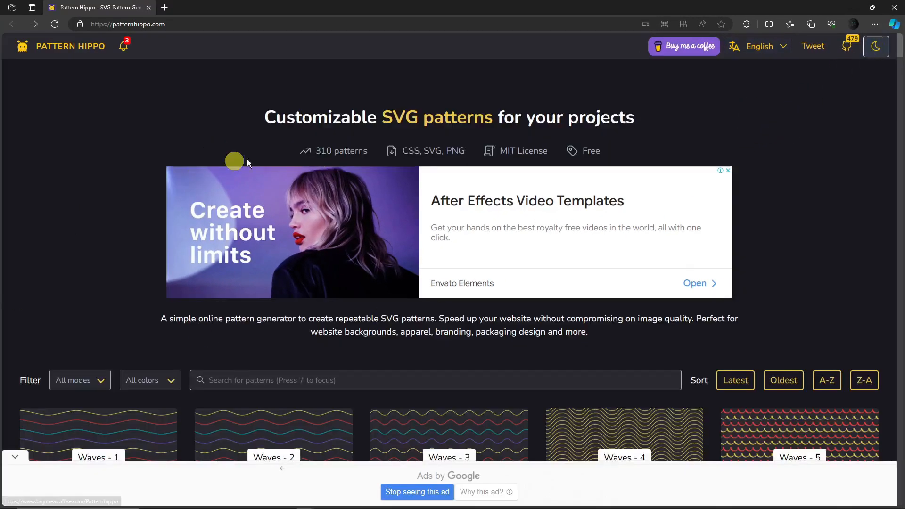
scroll(down, 3)
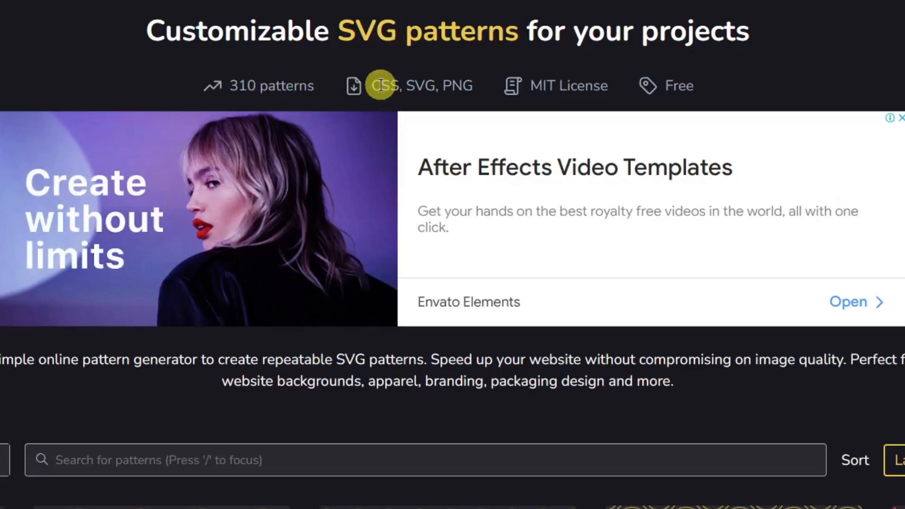
mouse_move(460, 81)
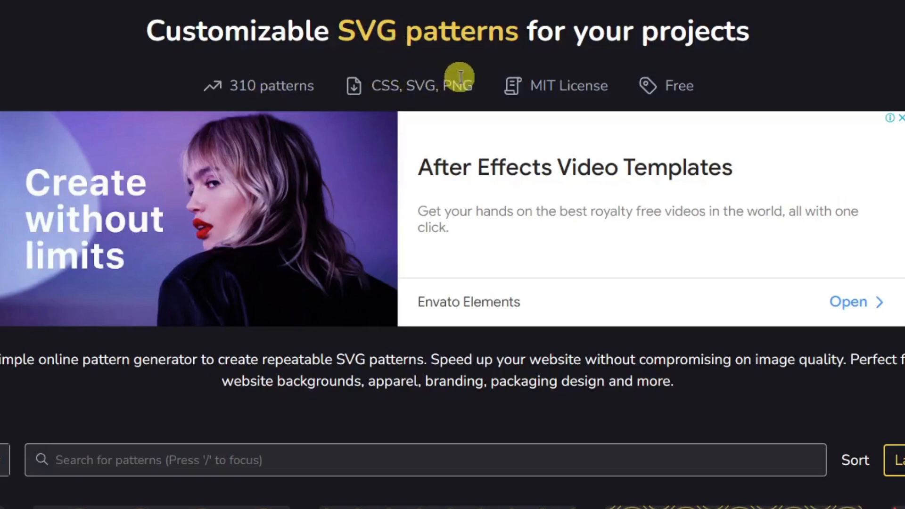
mouse_move(531, 86)
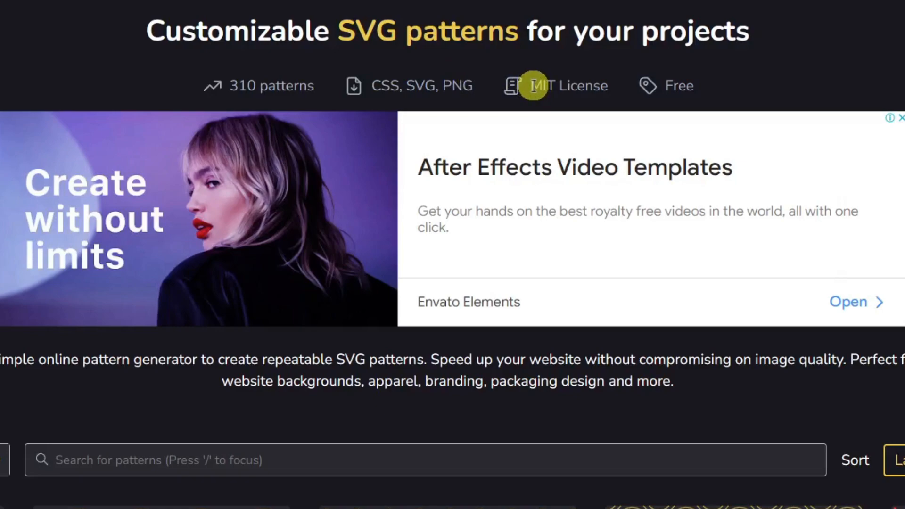
mouse_move(678, 86)
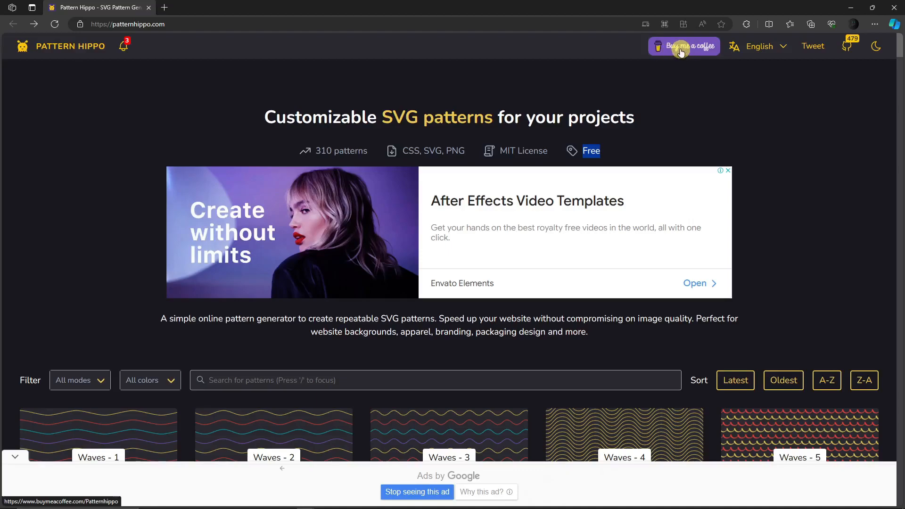
scroll(down, 3)
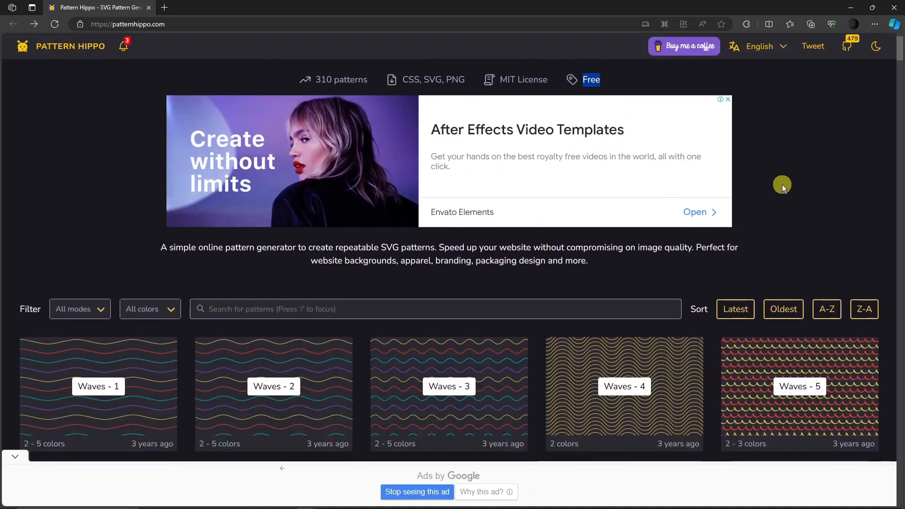
scroll(down, 3)
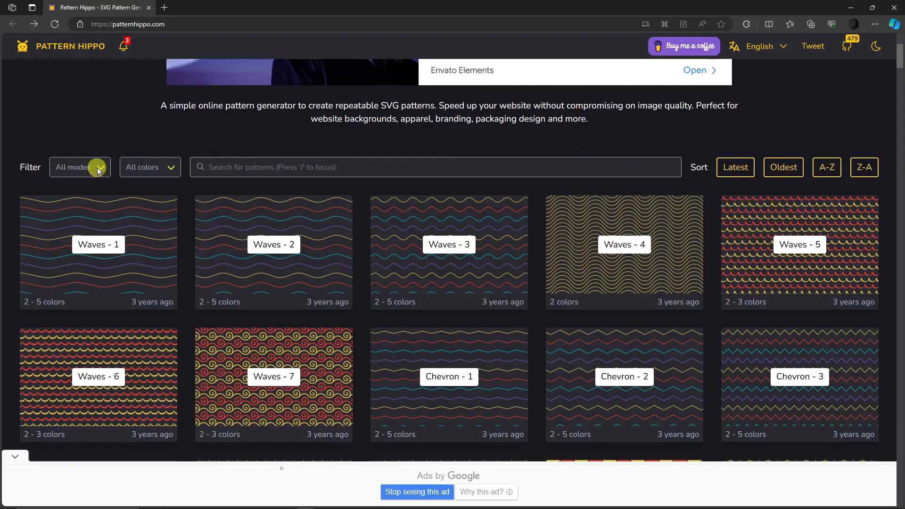
click(79, 167)
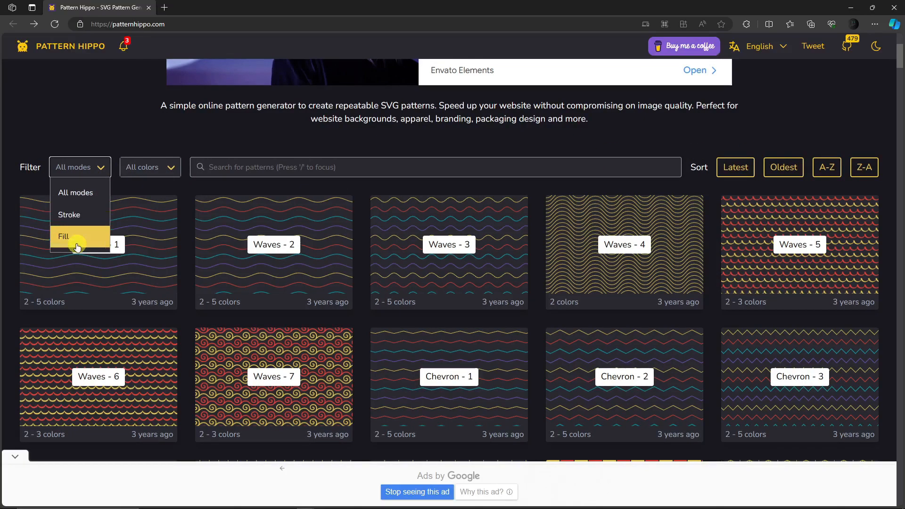
mouse_move(455, 313)
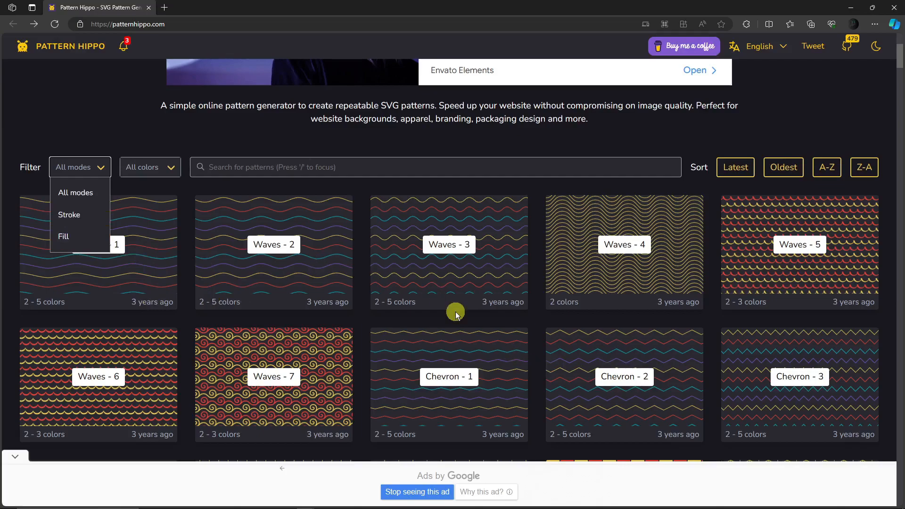
click(149, 167)
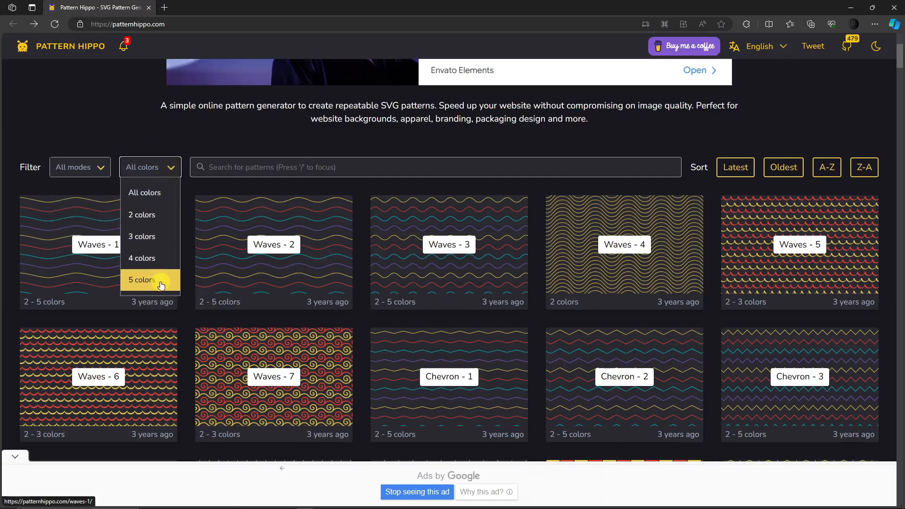
mouse_move(147, 215)
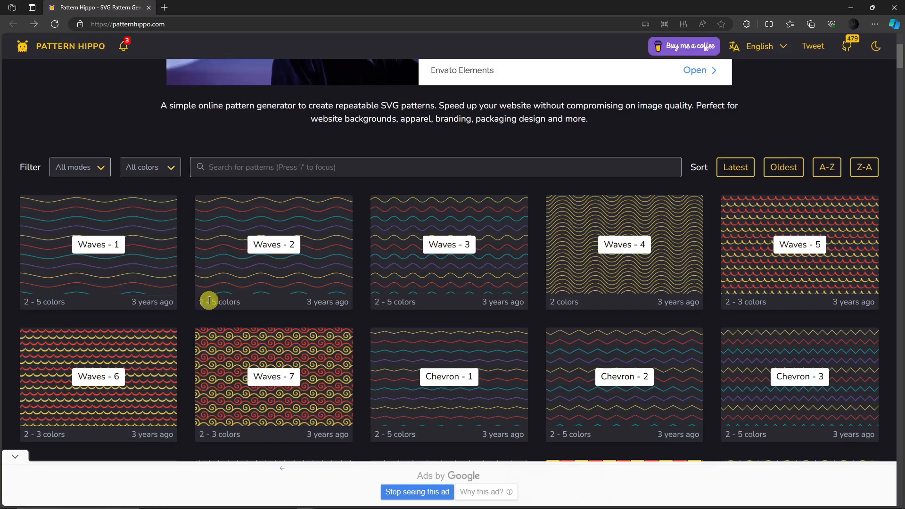
mouse_move(329, 301)
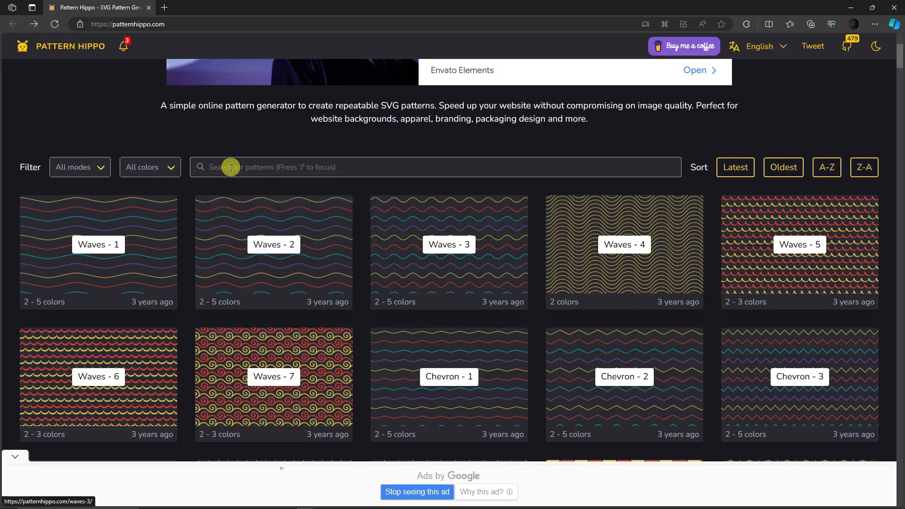
Scroll down the pattern gallery and open the Christmas Pattern - 2 thumbnail
scroll(down, 3)
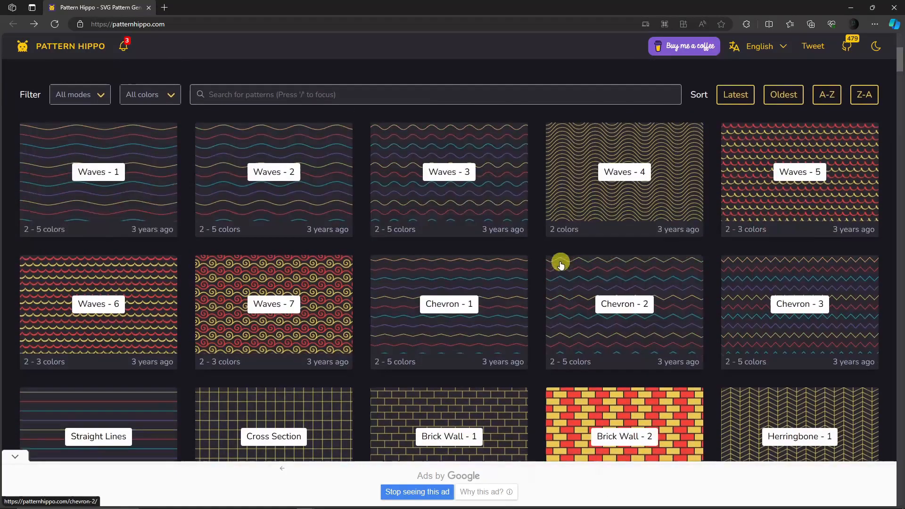
scroll(down, 3)
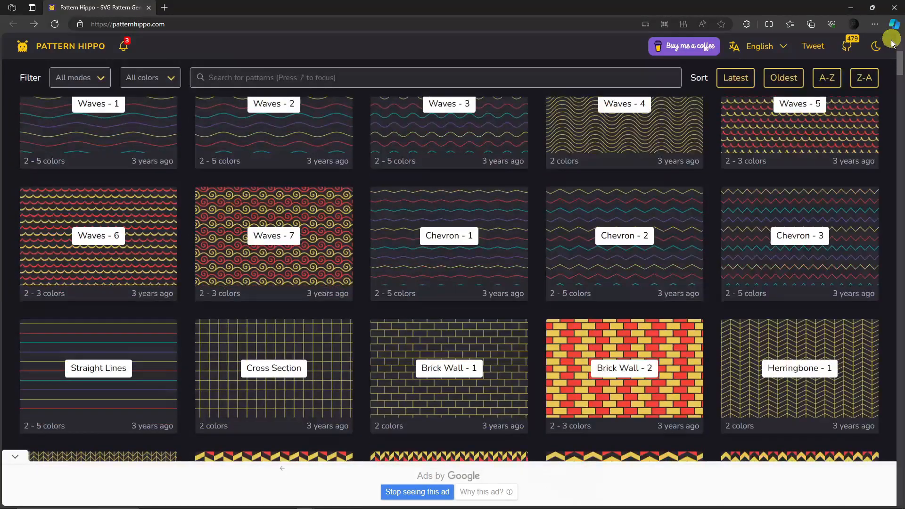
scroll(down, 3)
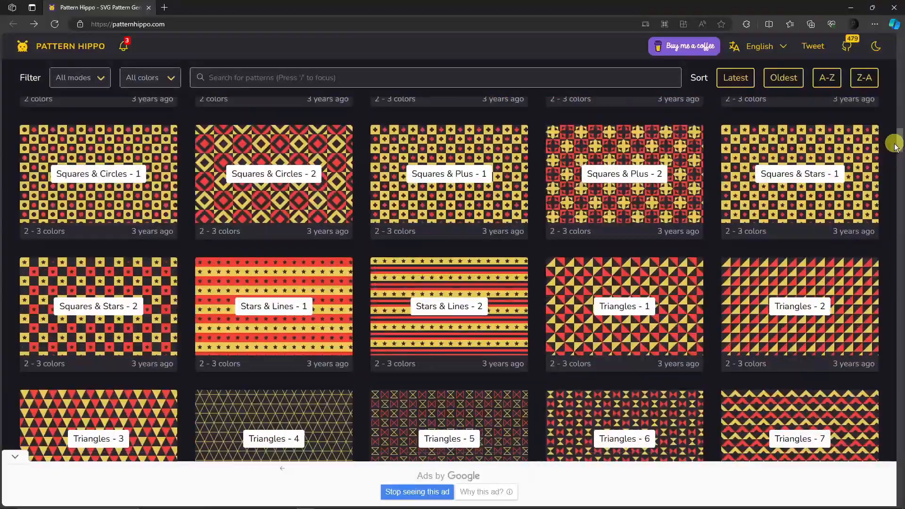
scroll(down, 3)
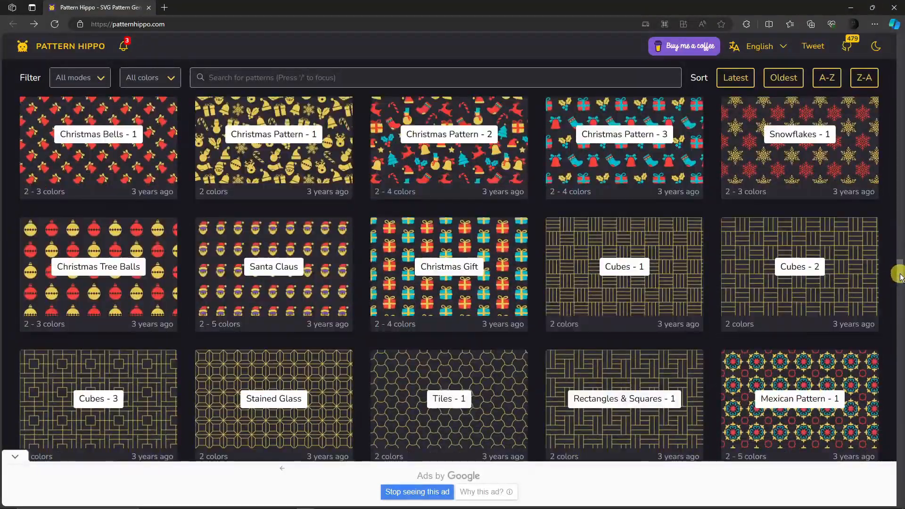
scroll(down, 3)
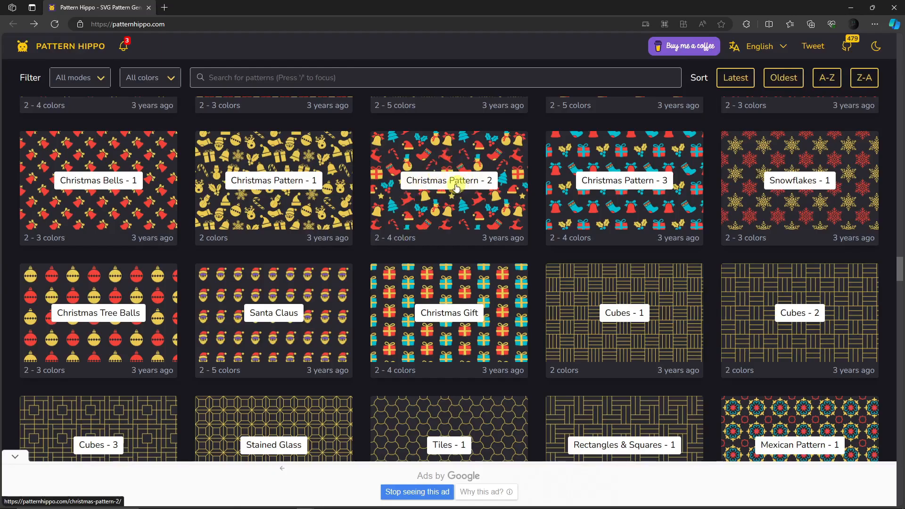
click(448, 188)
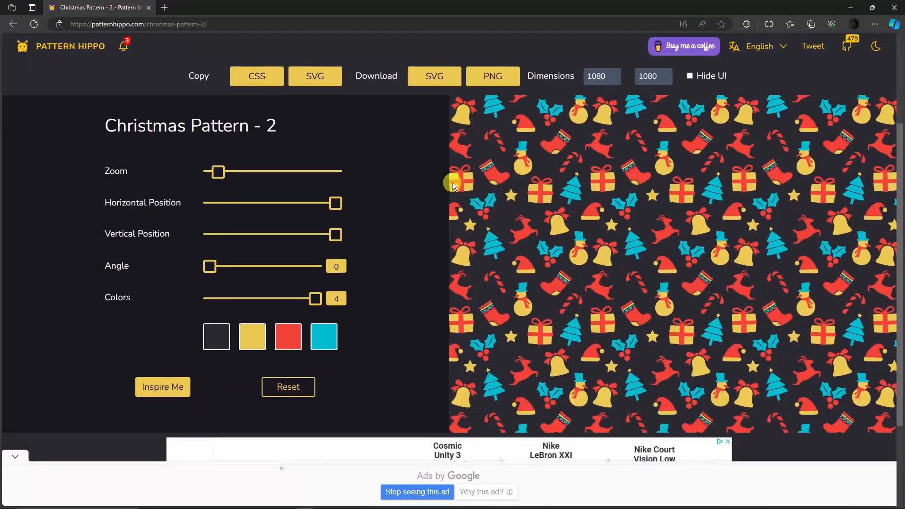
Shift the pattern sideways and back, then try three colours and restore four
scroll(down, 3)
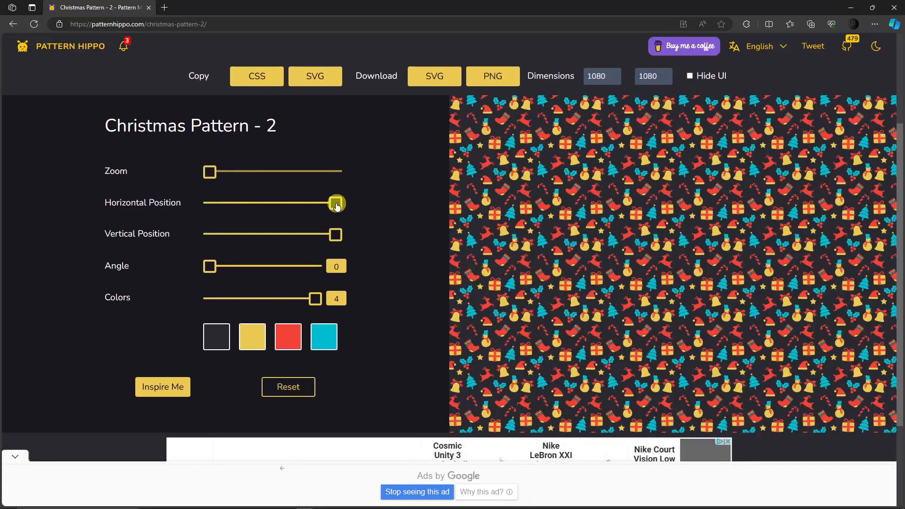
drag(337, 203, 283, 205)
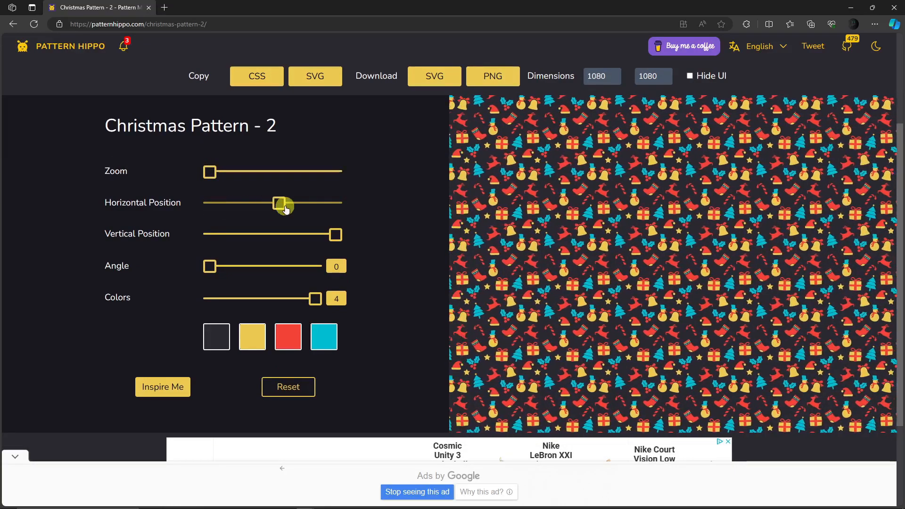
drag(283, 205, 332, 205)
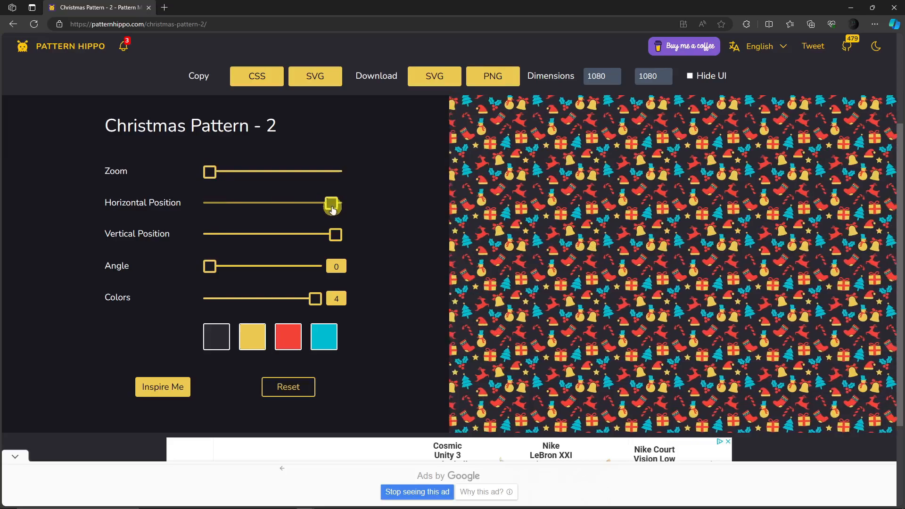
drag(335, 235, 294, 234)
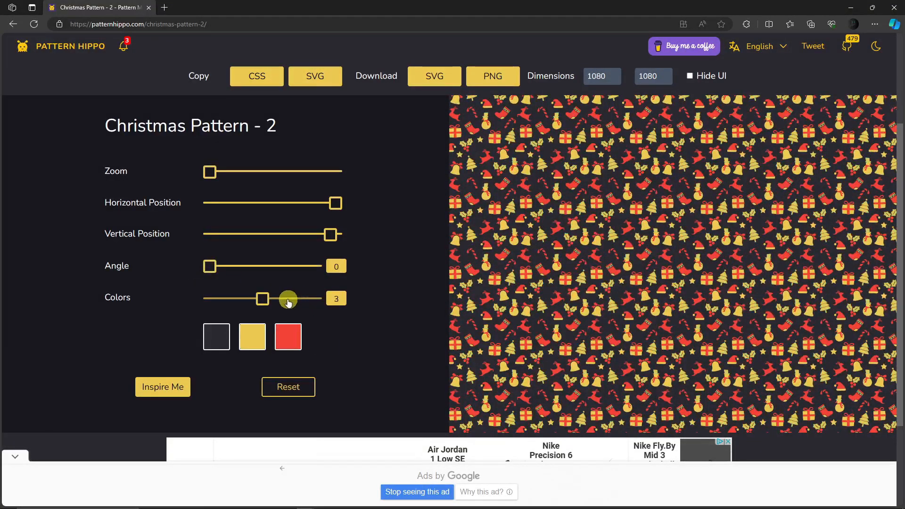
drag(288, 298, 314, 298)
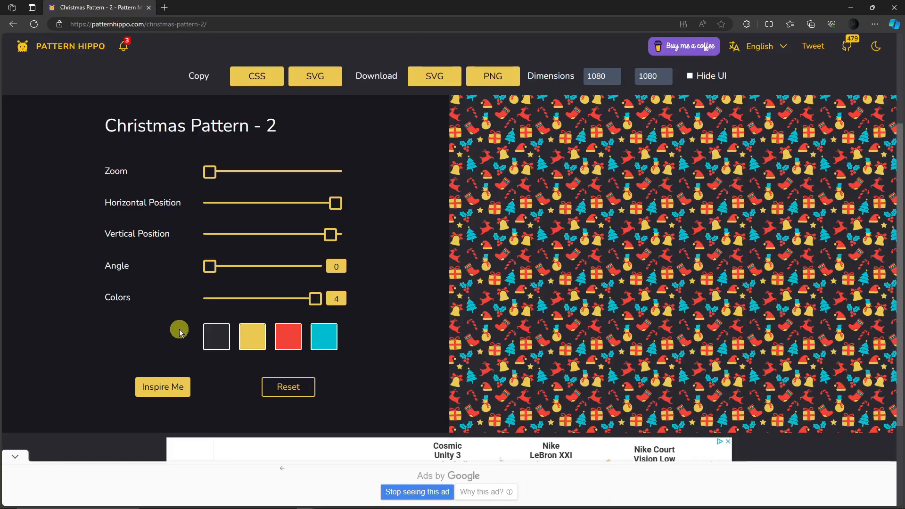
mouse_move(162, 386)
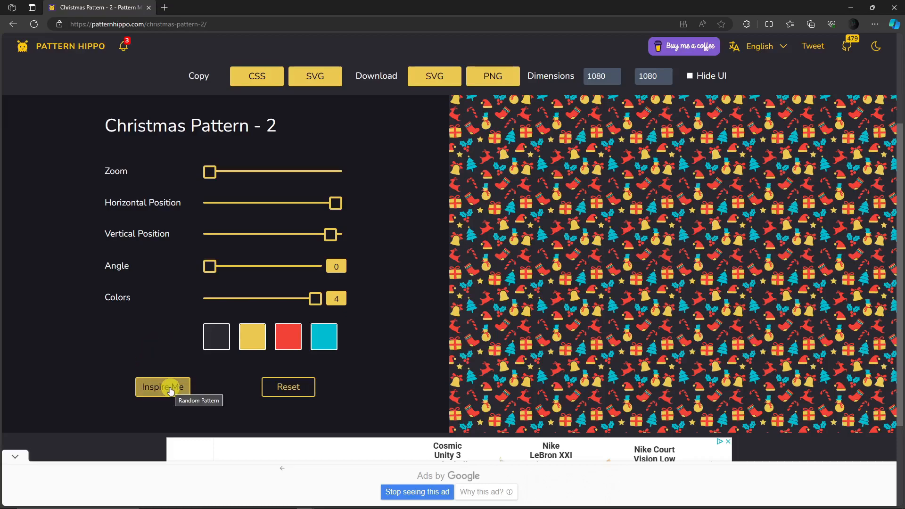
Generate five Inspire Me variations, then Reset to the default palette and angle
click(162, 386)
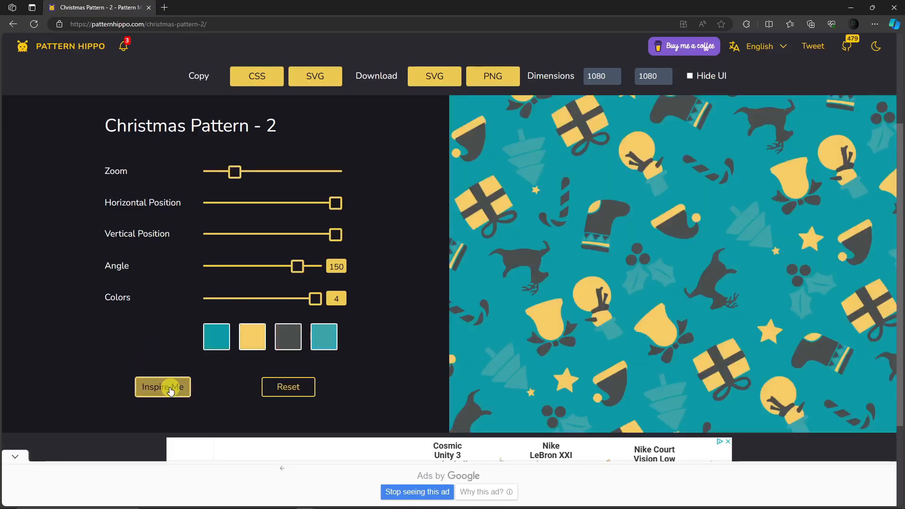
click(163, 387)
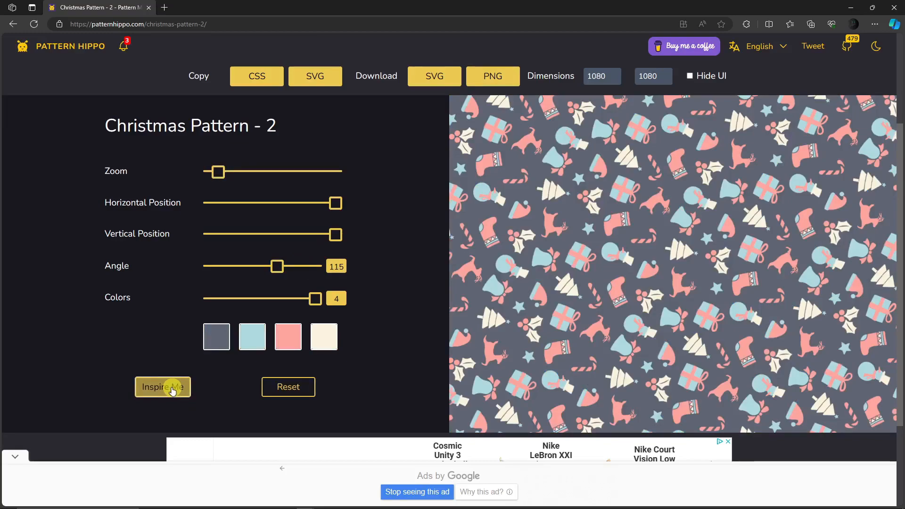
click(163, 386)
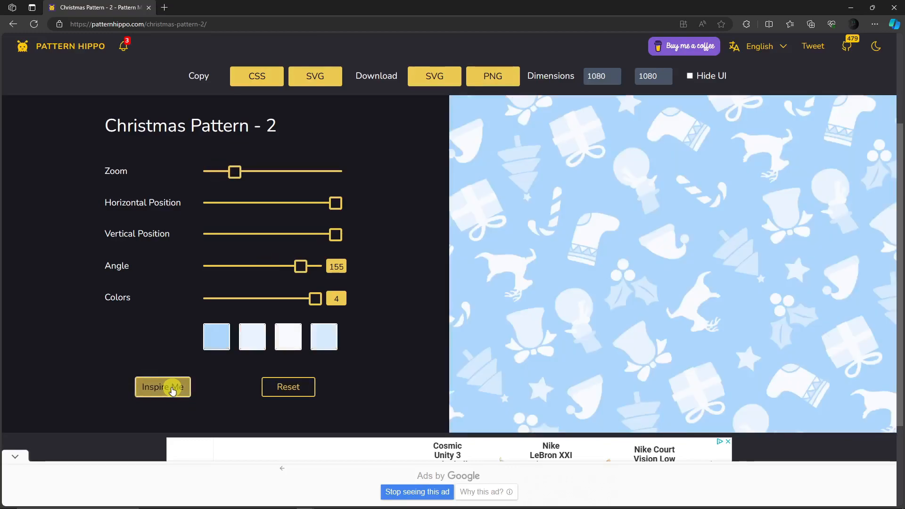
click(162, 386)
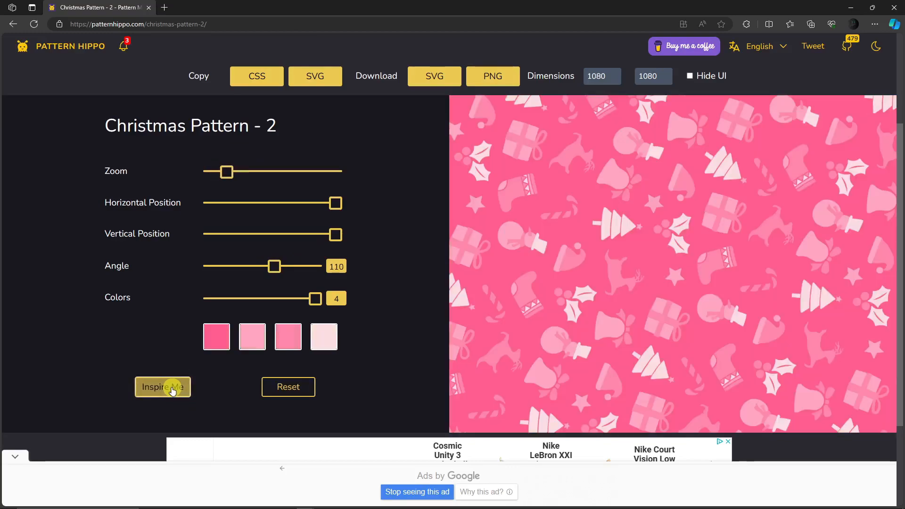
click(162, 386)
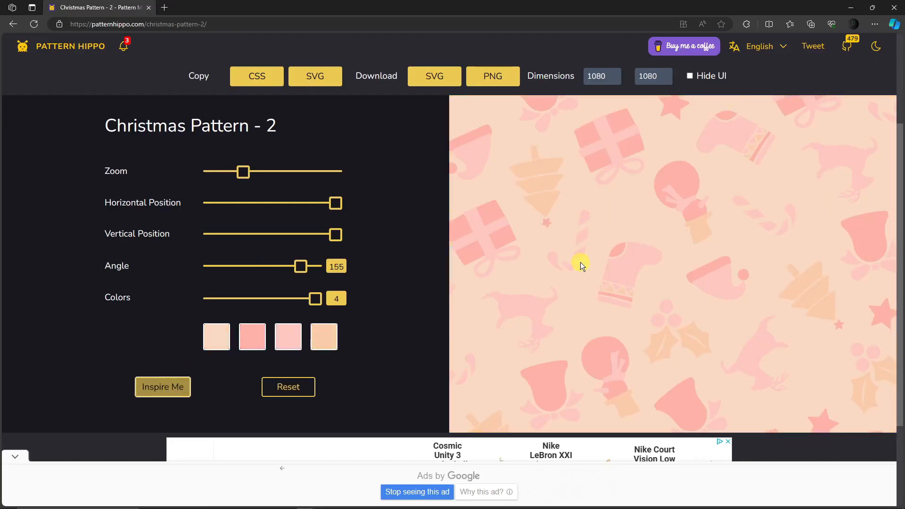
mouse_move(546, 309)
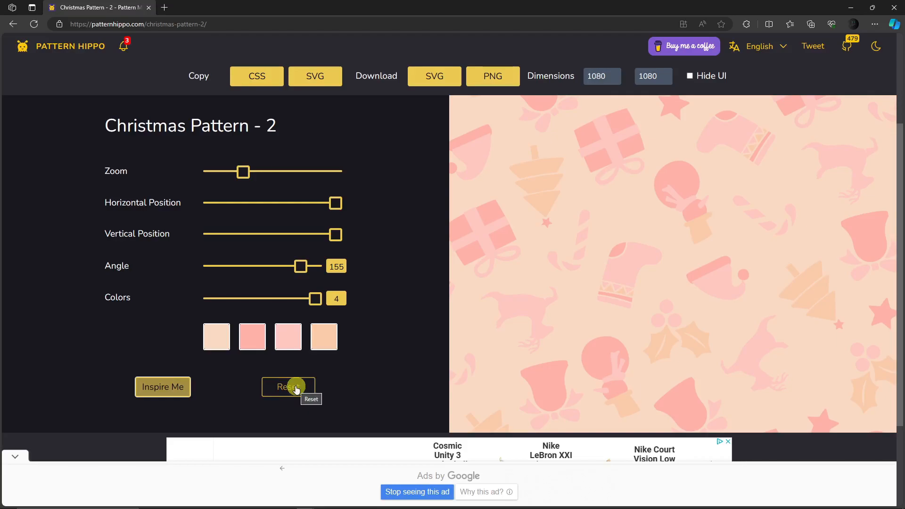
click(288, 386)
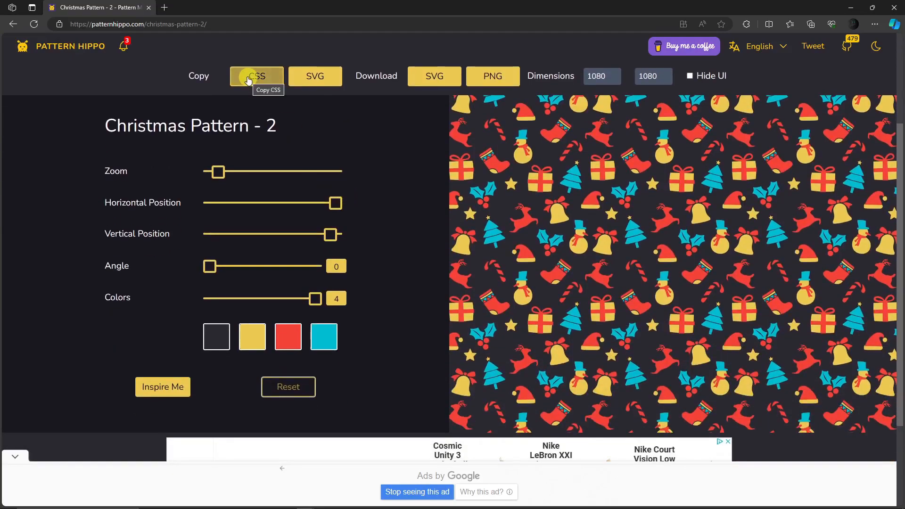
mouse_move(315, 75)
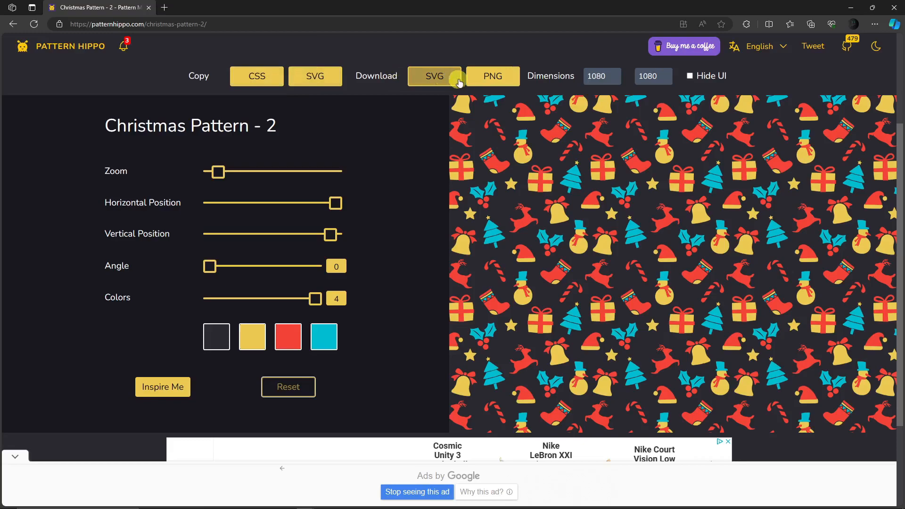
mouse_move(601, 76)
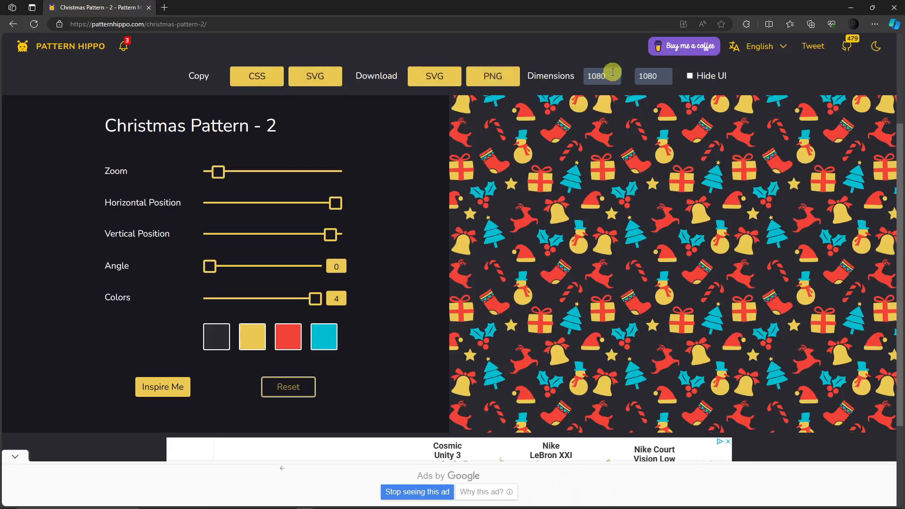
click(602, 75)
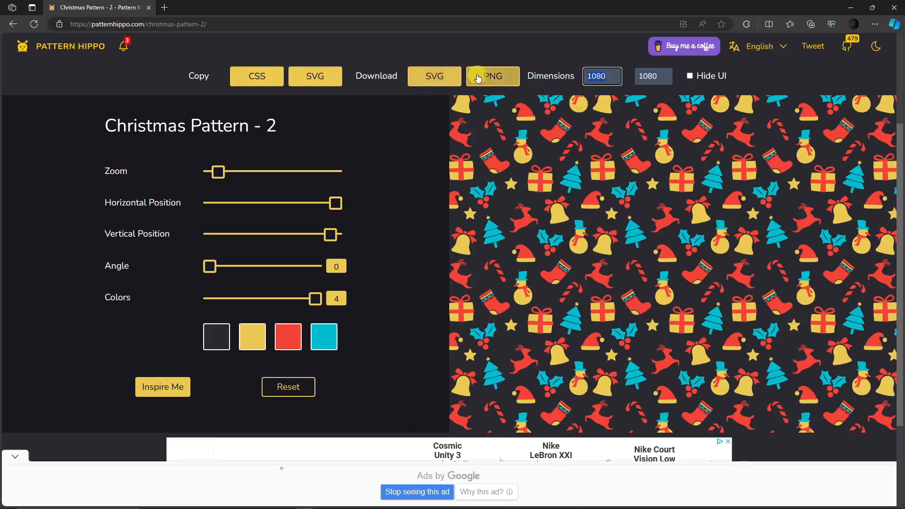
Download Christmas Pattern - 2 as a 1080 × 1080 PNG
click(491, 76)
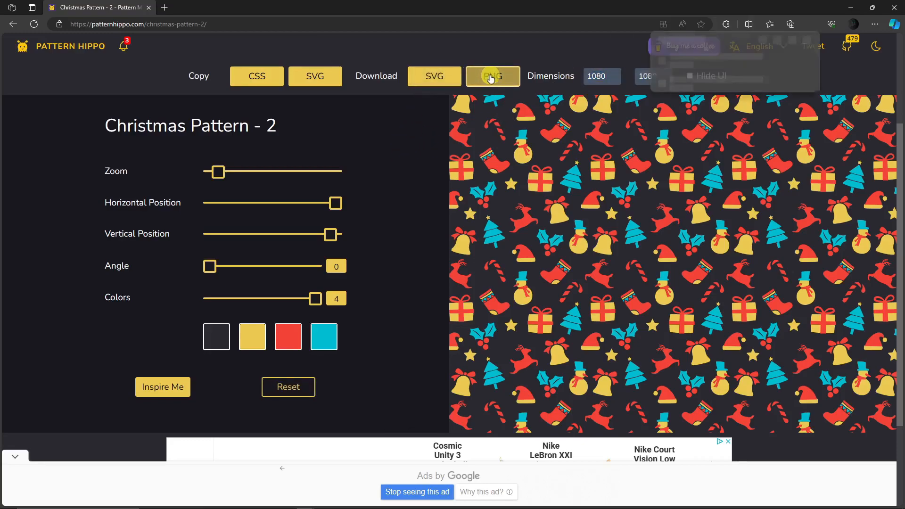
click(491, 76)
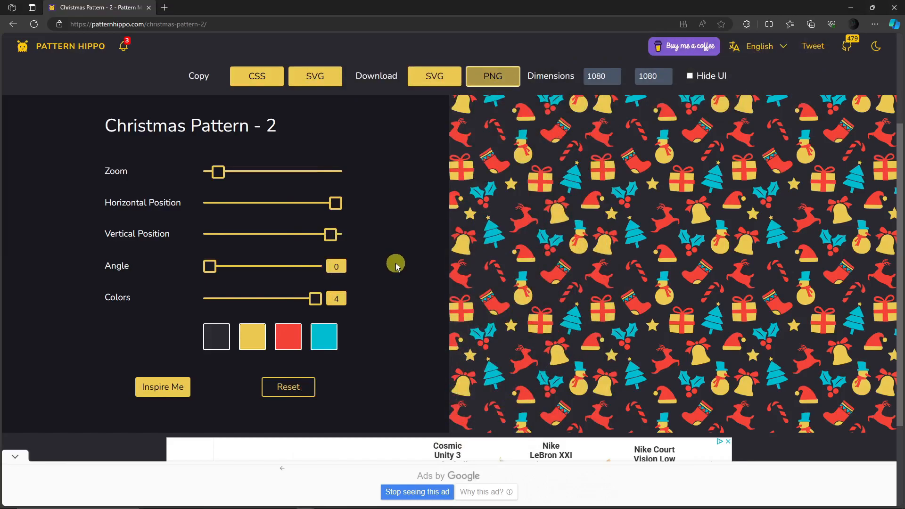
mouse_move(394, 275)
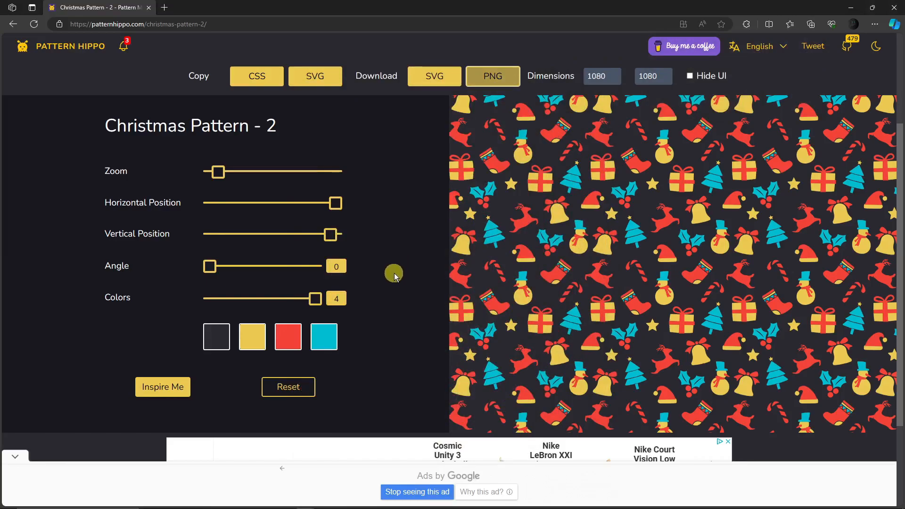